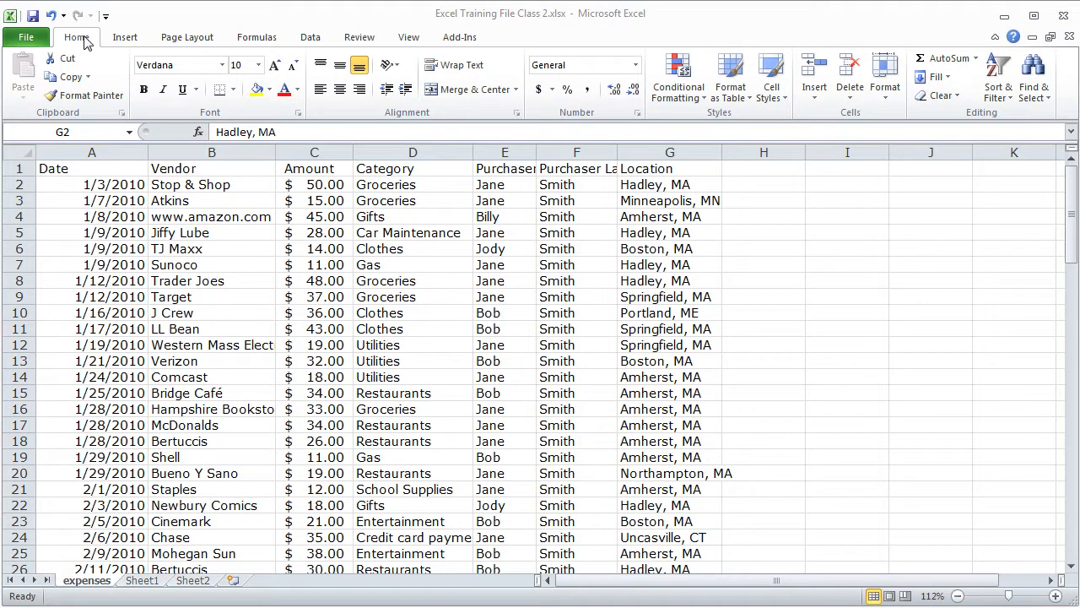
mouse_move(125, 37)
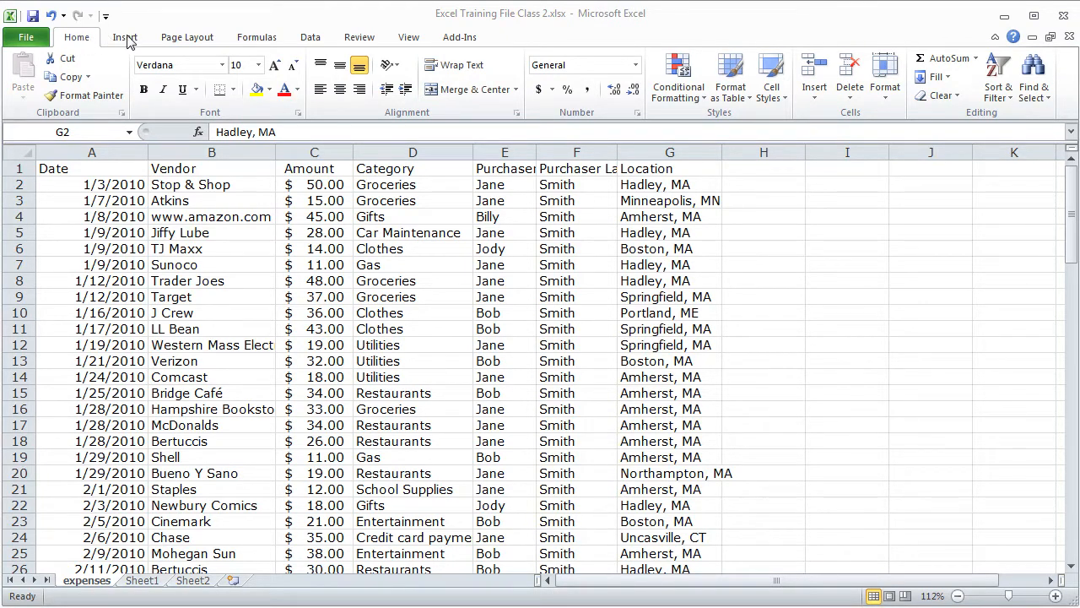
- Browse the Insert tab commands, then the Page Layout tab commands
click(124, 36)
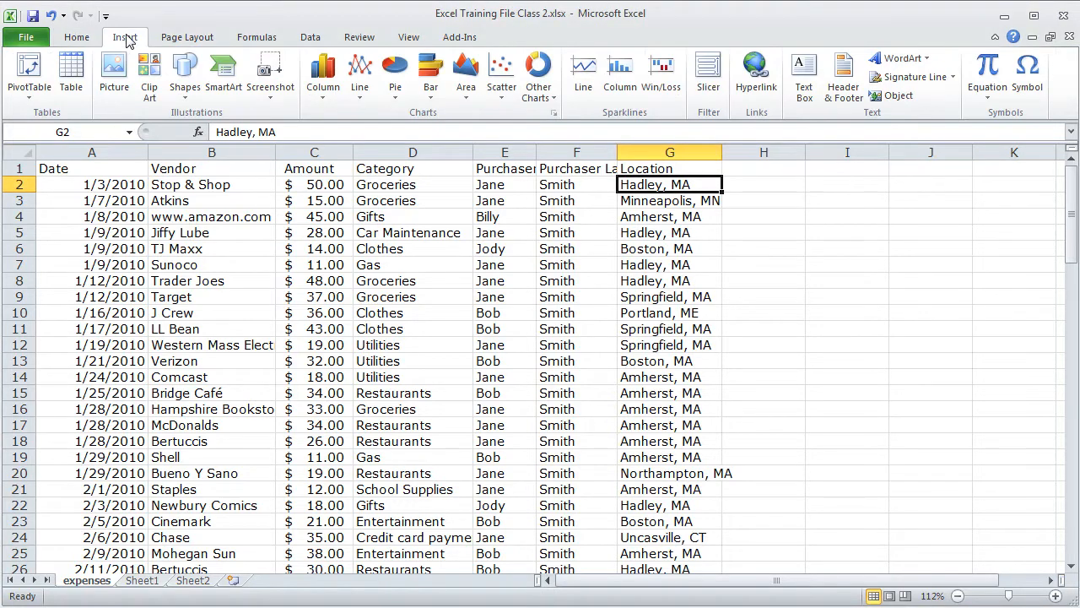
click(186, 37)
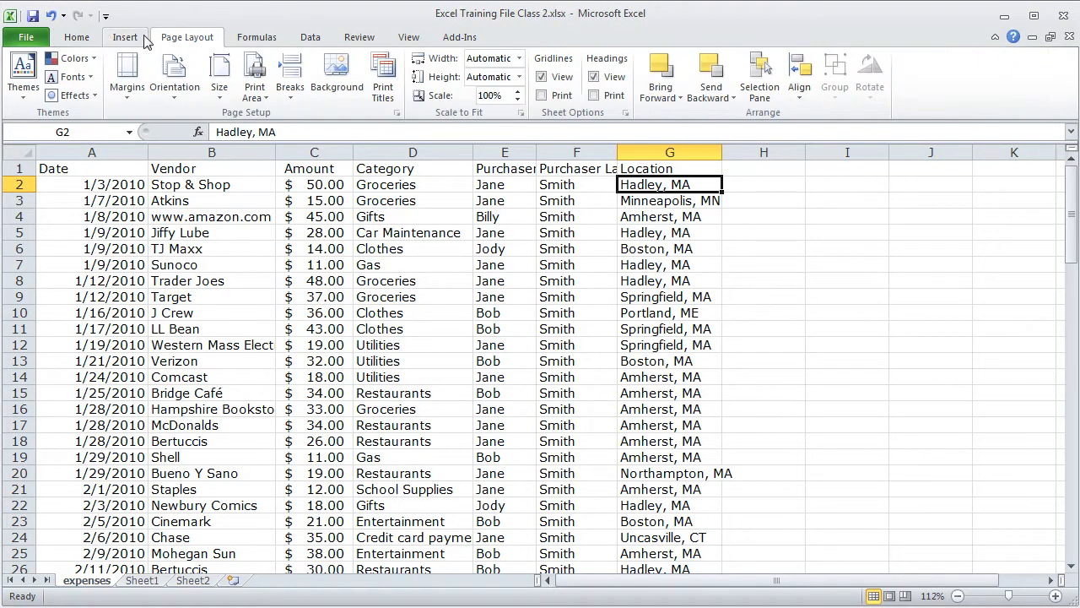
- Collapse the ribbon to show more rows, then restore it with the Home tab
click(77, 37)
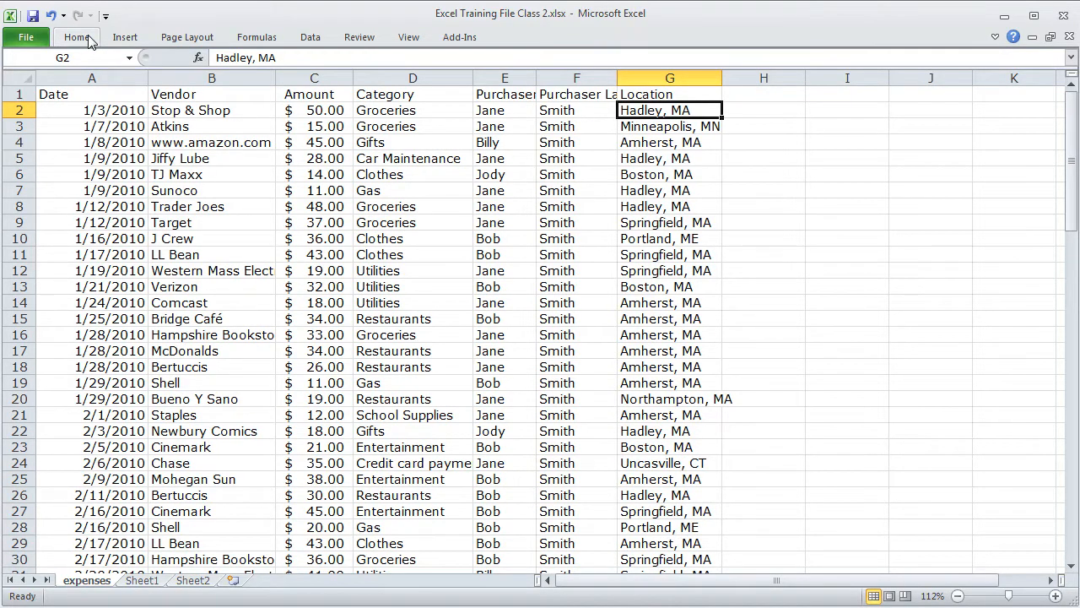
click(76, 36)
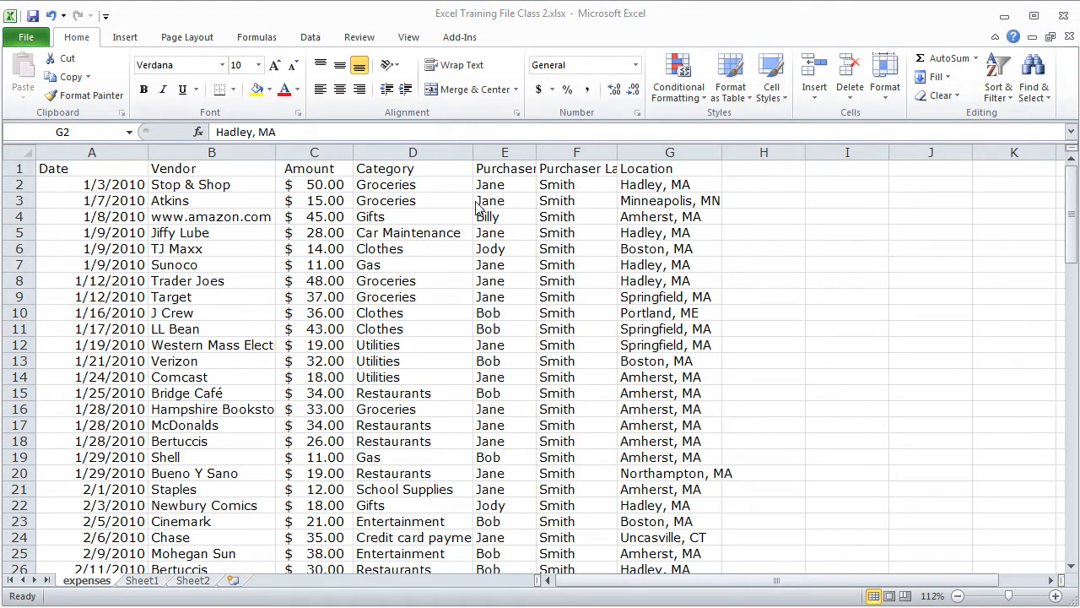
mouse_move(414, 156)
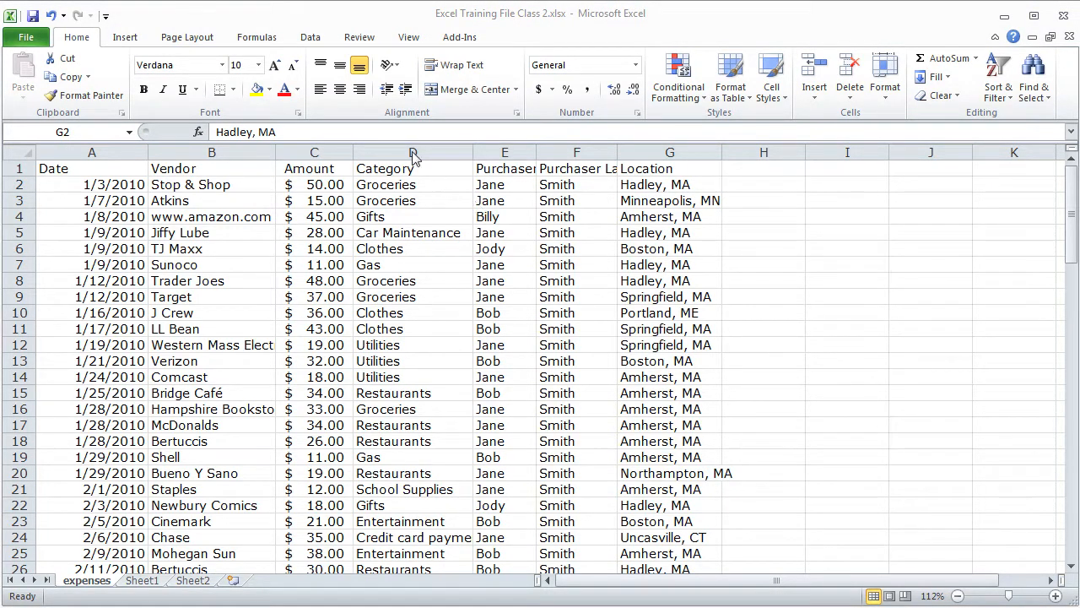
- Switch the expenses sheet to Page Layout view from the View tab
click(409, 37)
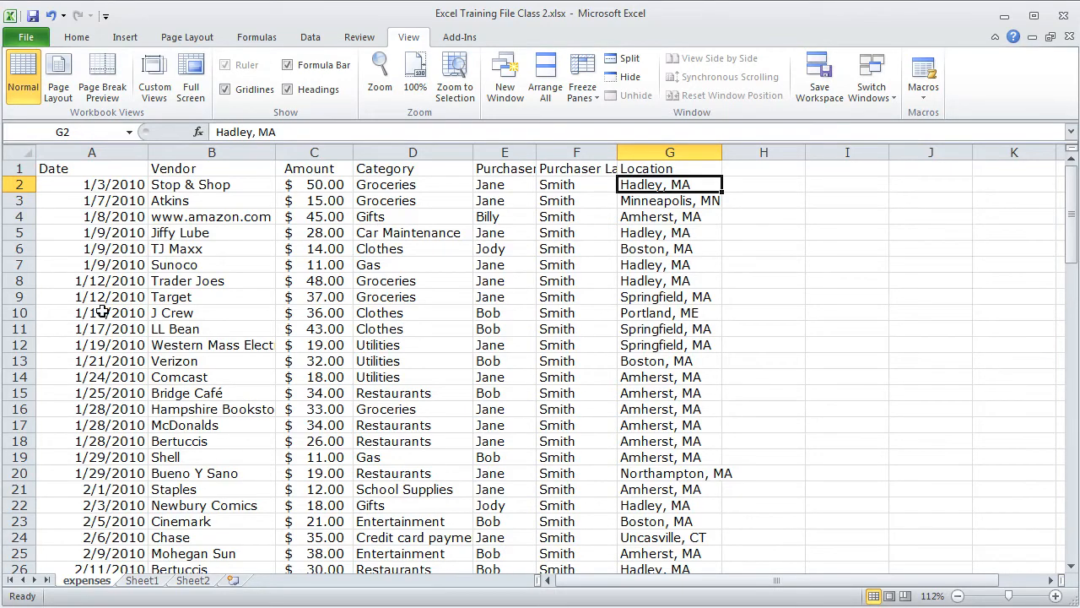
mouse_move(58, 76)
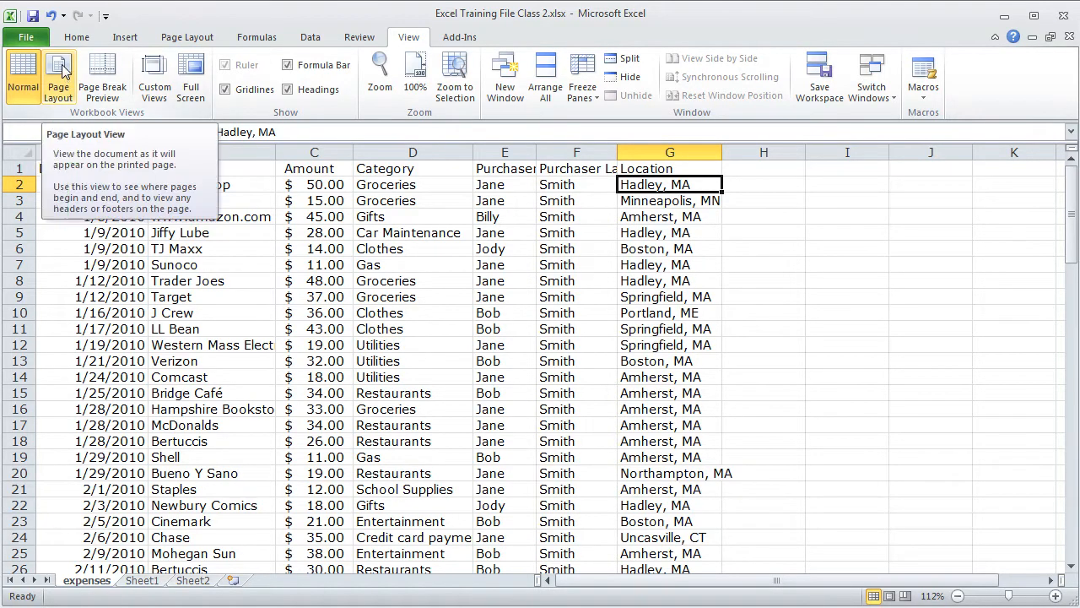
click(57, 76)
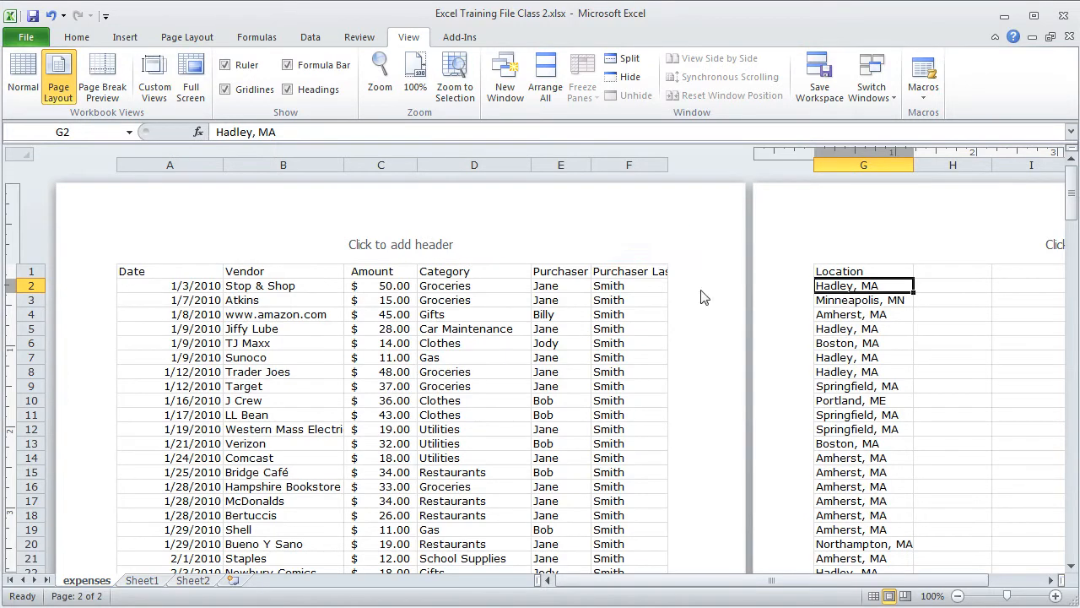
mouse_move(103, 76)
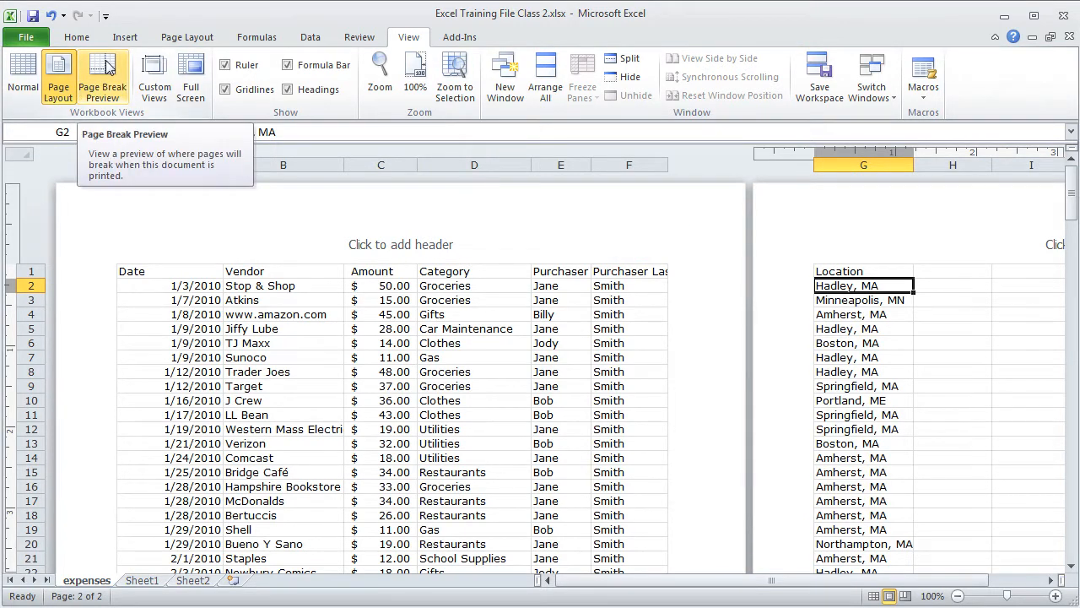
- Switch the expenses sheet to Page Break Preview
click(102, 76)
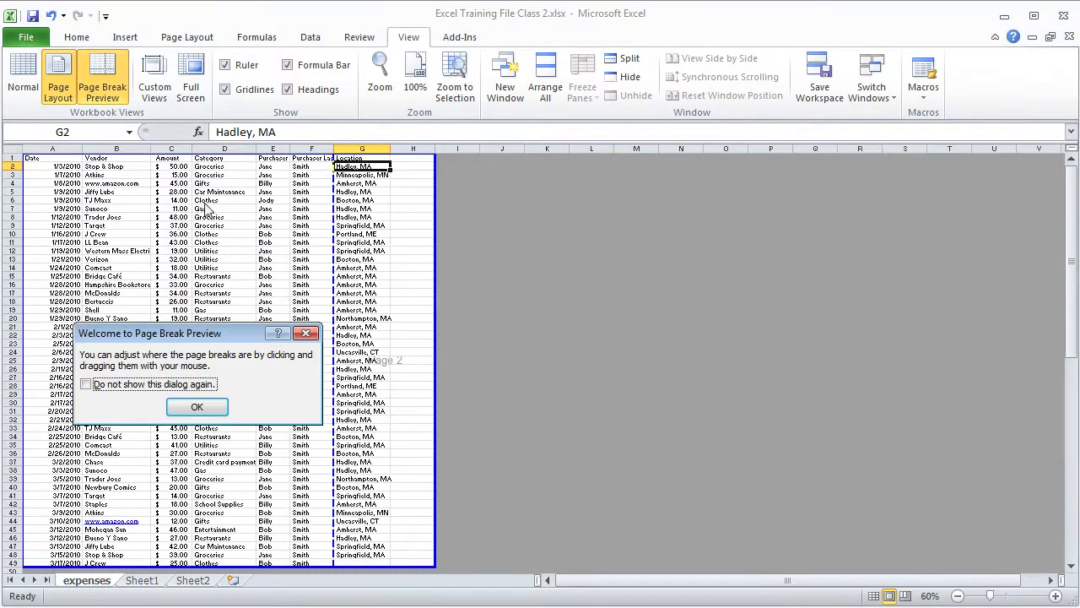
mouse_move(346, 259)
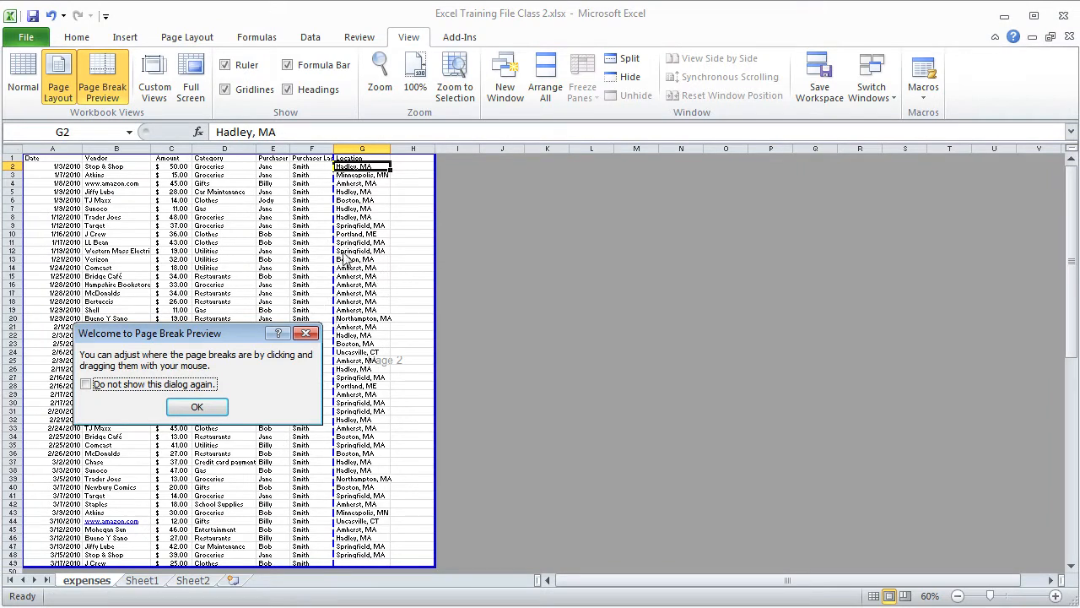
mouse_move(396, 520)
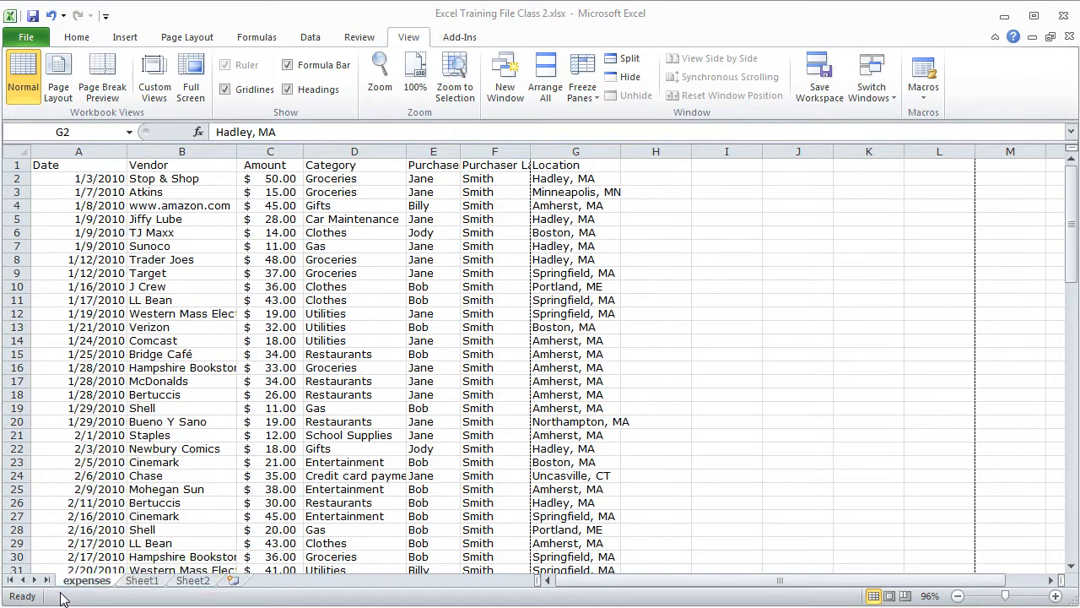
mouse_move(84, 598)
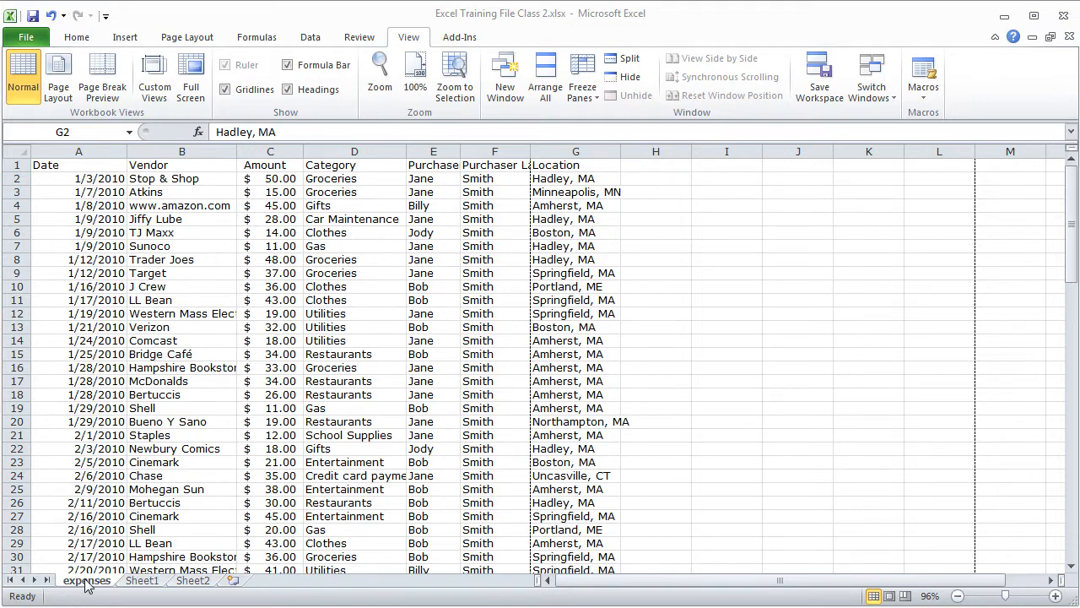
mouse_move(192, 580)
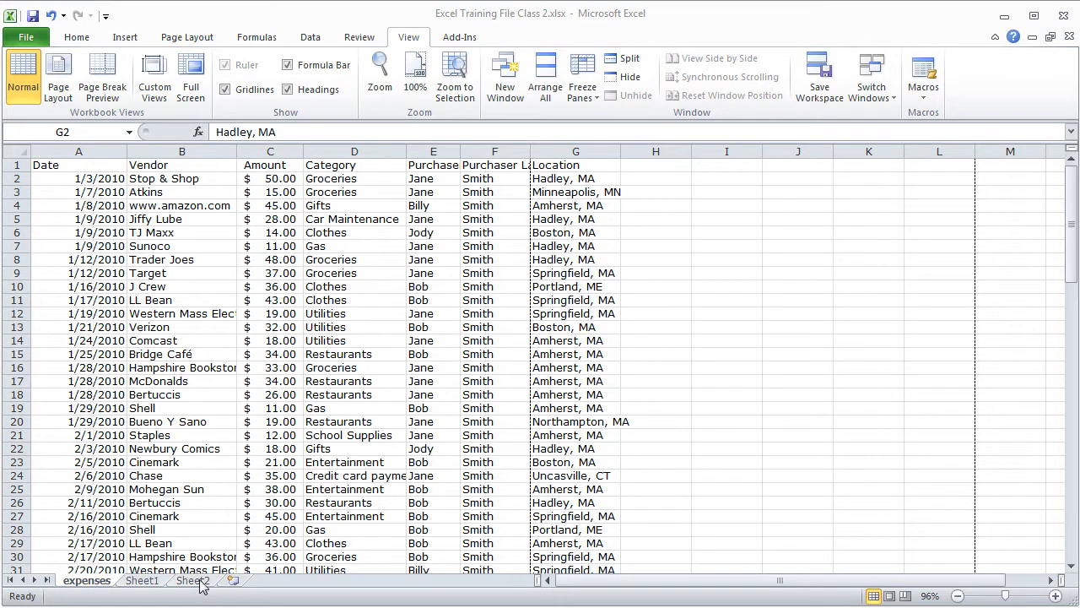
- Select the expenses worksheet tab to show the sheet in Normal view
click(575, 178)
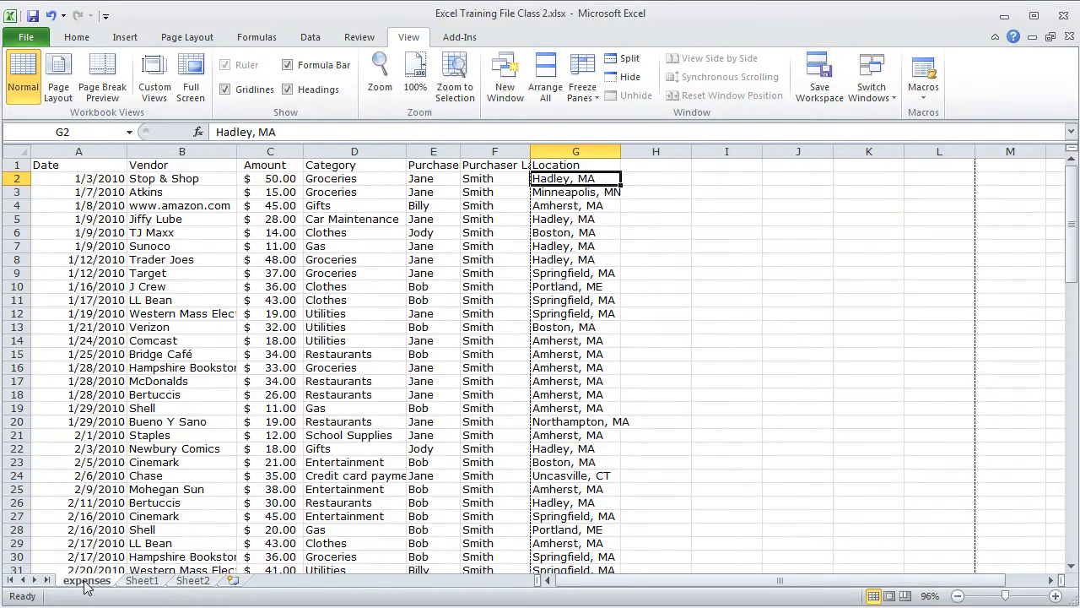